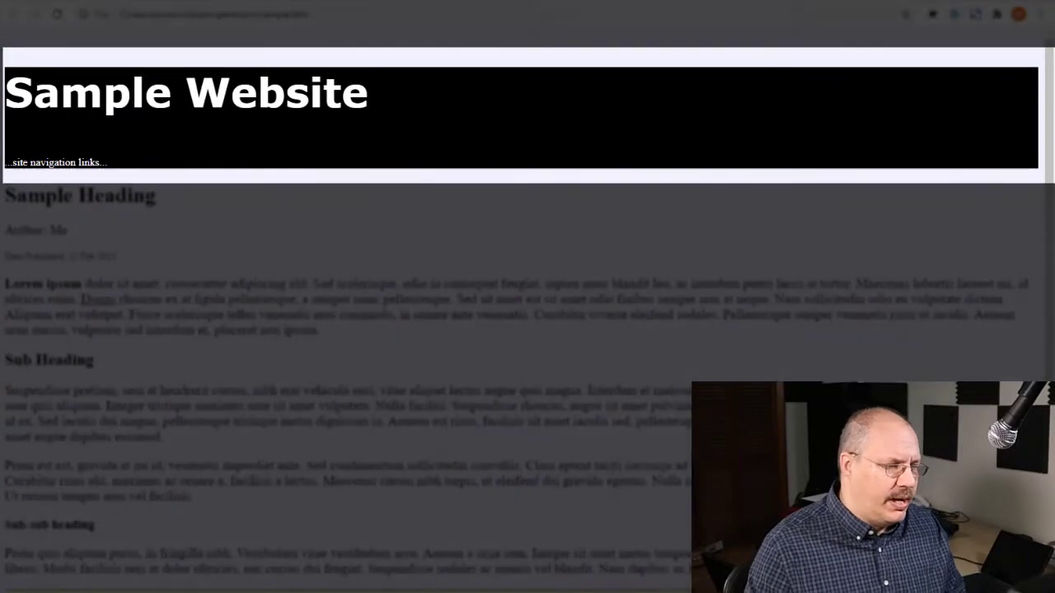
Scroll sample.htm down to the closing header tag above the Sample Heading
scroll(down, 3)
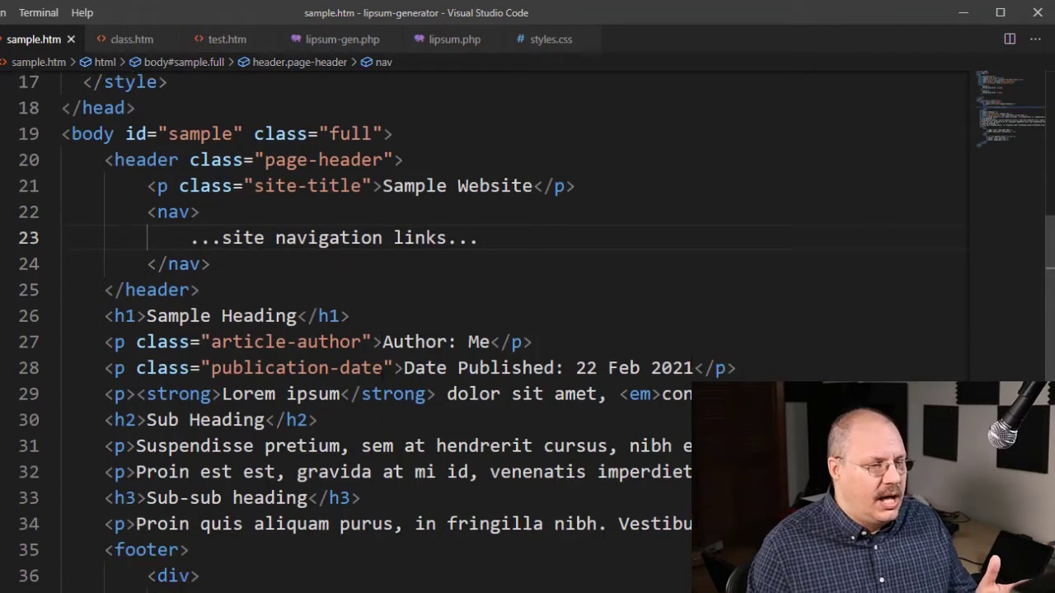
scroll(down, 3)
text(<main)
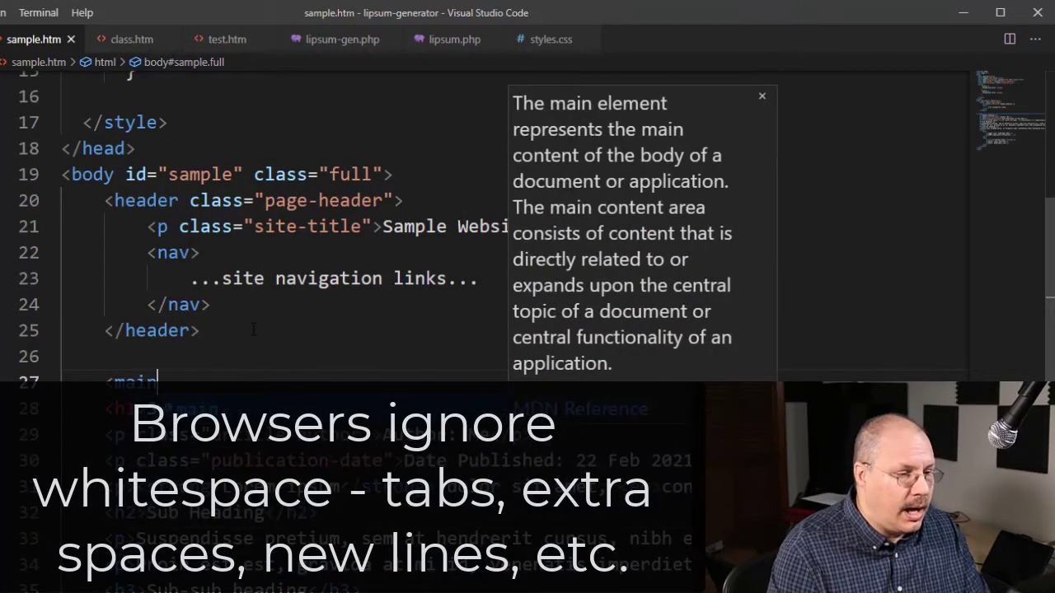
Complete the <main> tag and select its auto-inserted closing </main> tag
text(></main>)
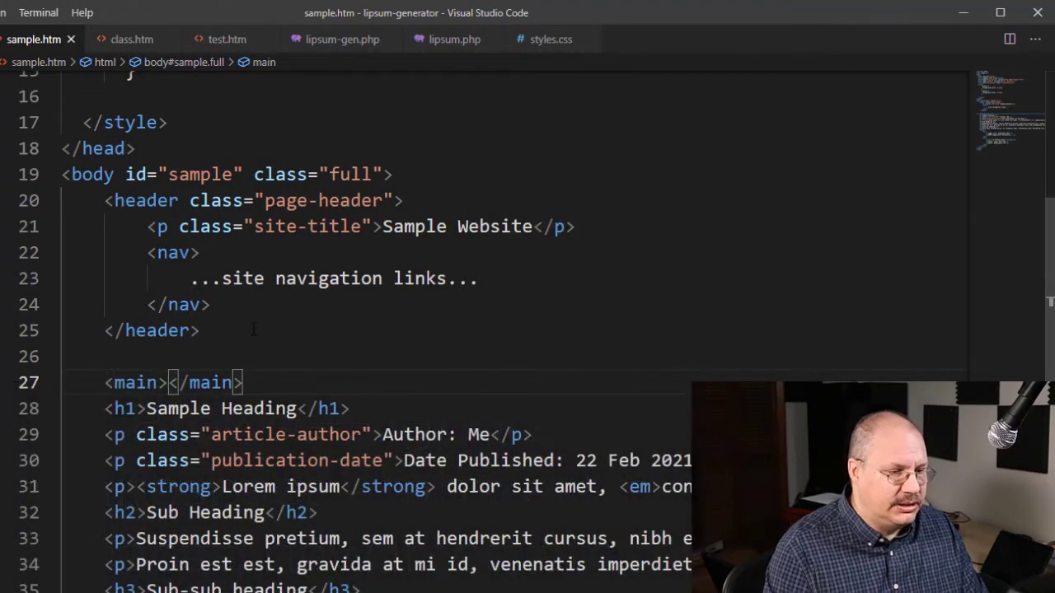
double_click(206, 382)
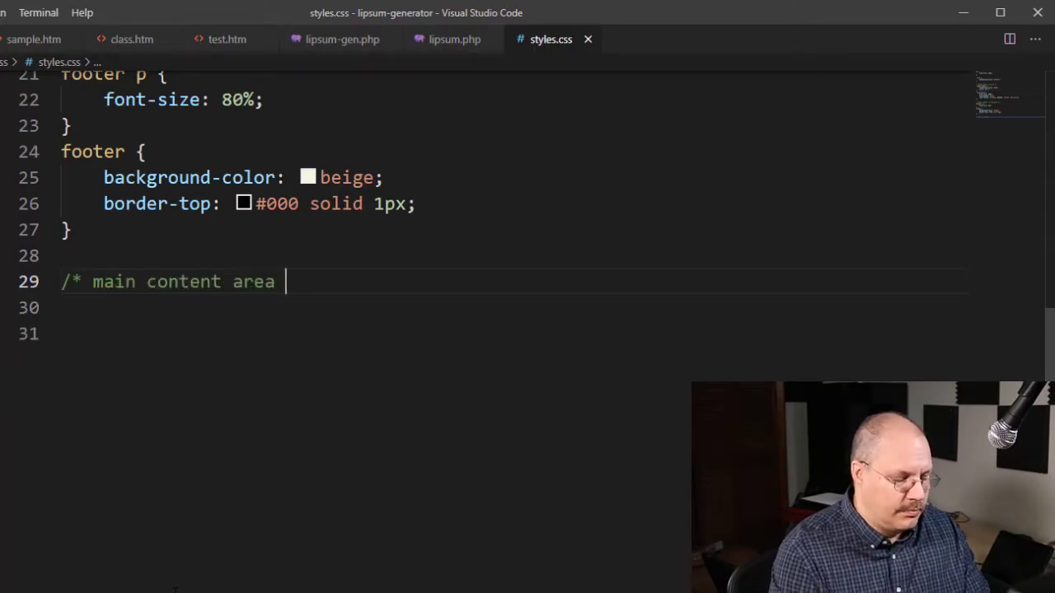
Write the /* main content area */ comment and a main rule with width 80% and margin auto
text(*/)
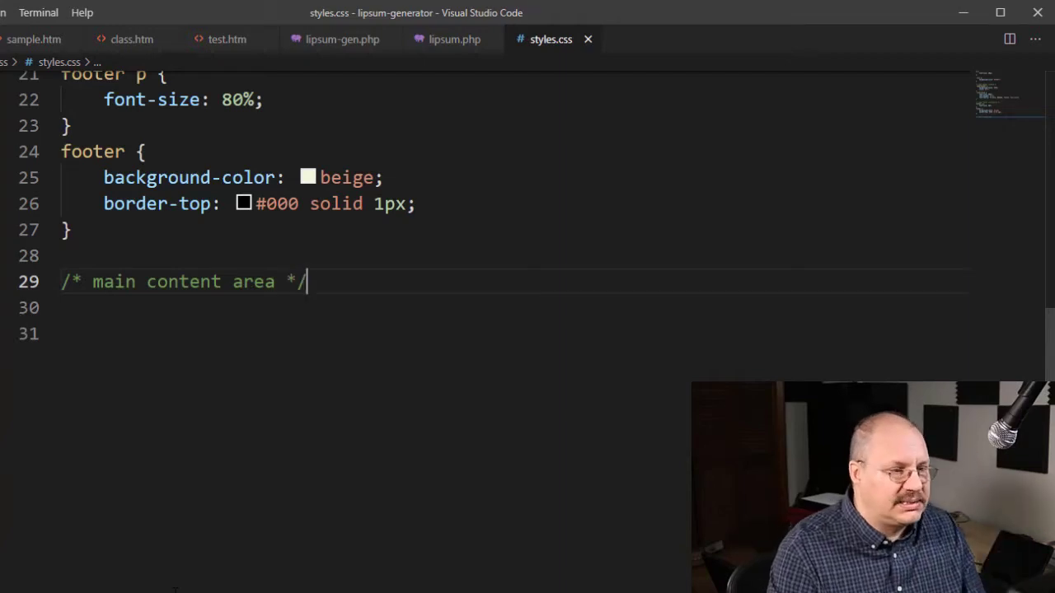
text(m)
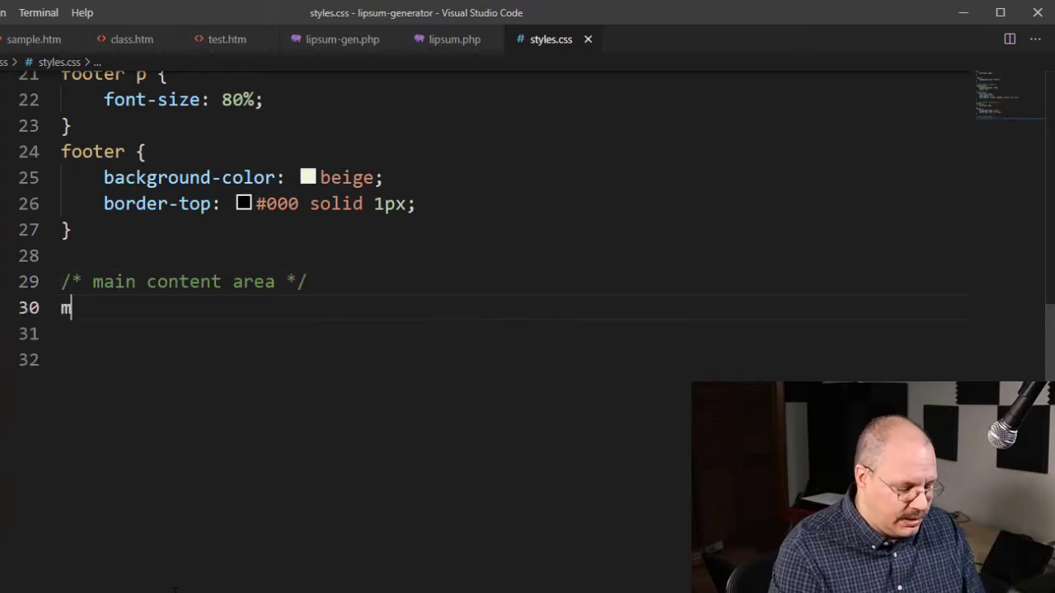
text(ain {)
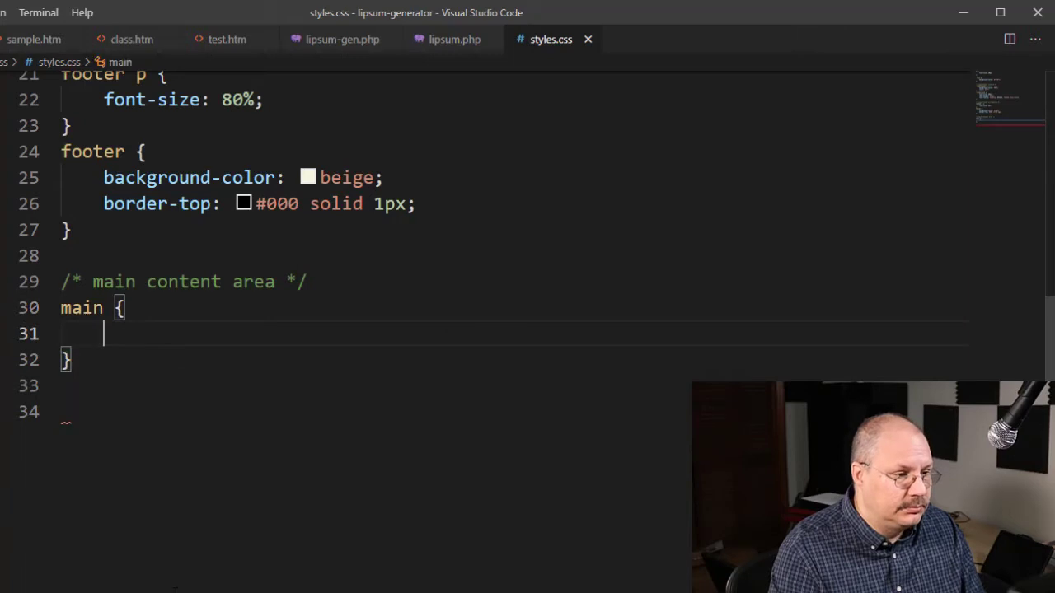
text(width:)
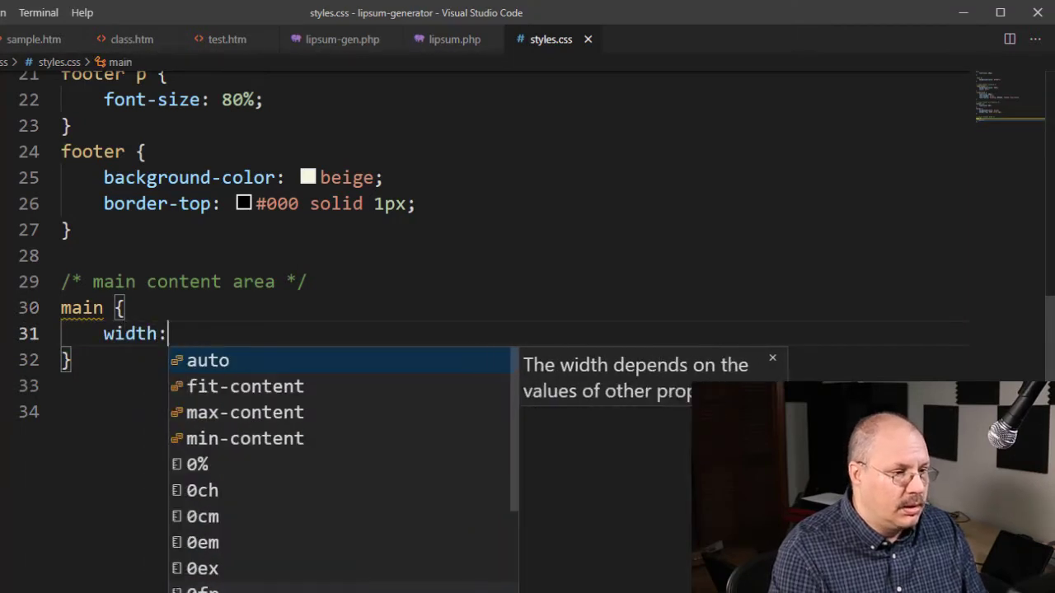
text(80%)
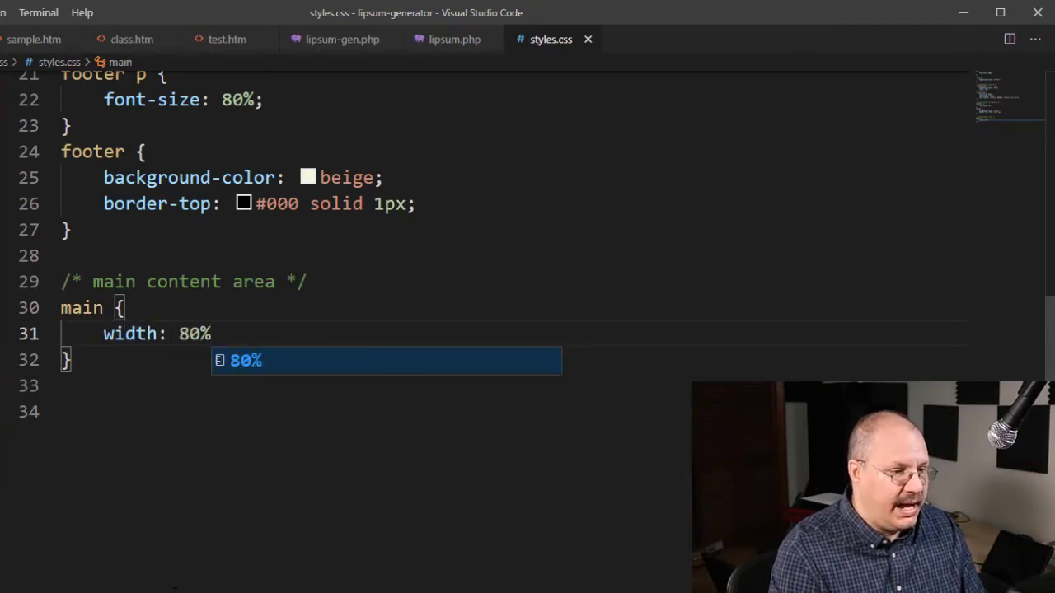
text(margin: auto;)
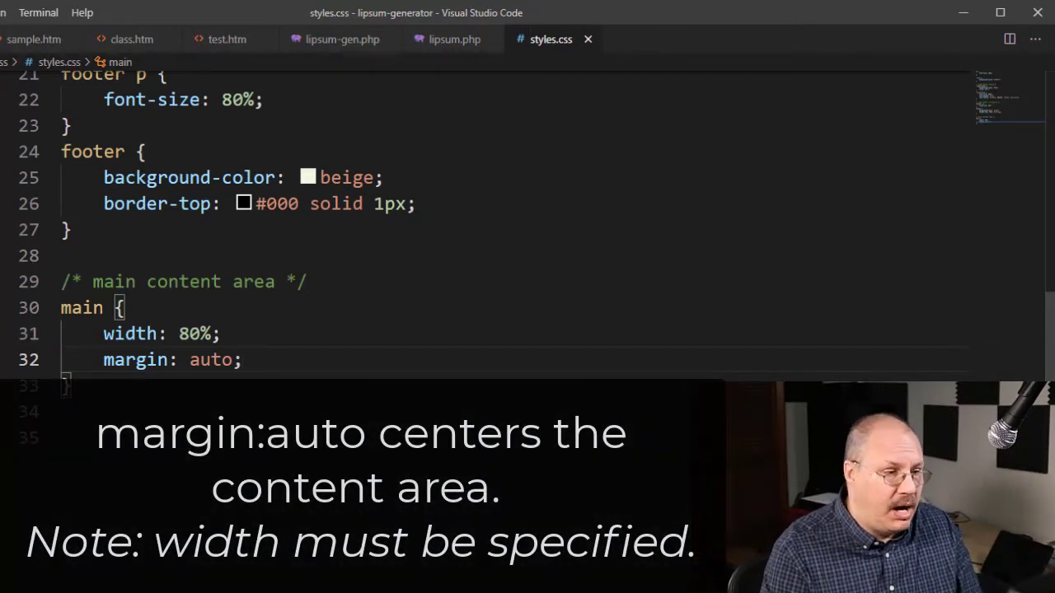
text(ba)
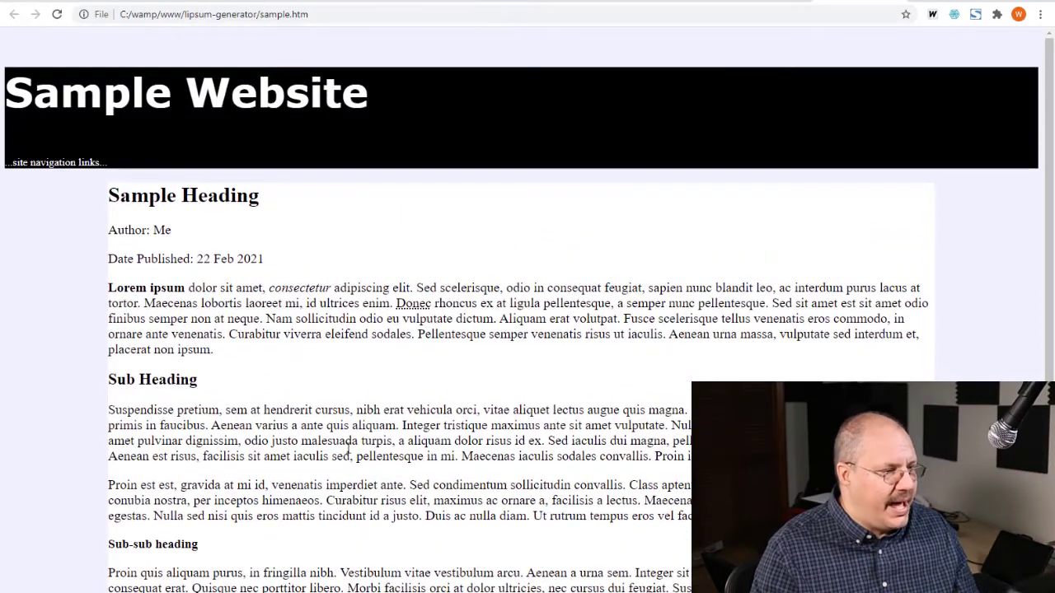
Scroll the refreshed sample page in Chrome to check the centred main area
scroll(down, 3)
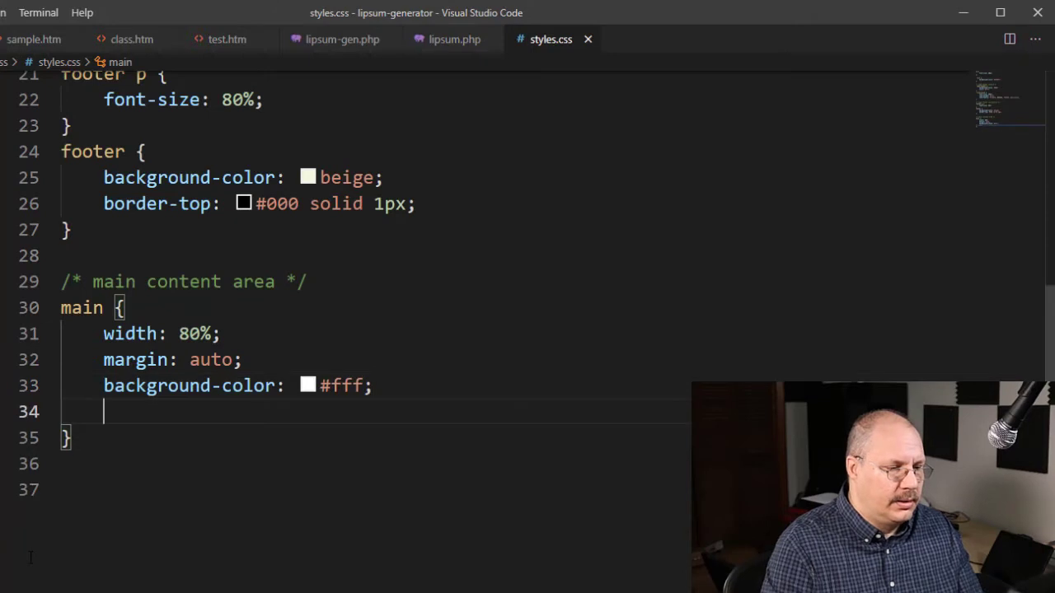
Add padding: 10px; to the main rule in styles.css
text(padding)
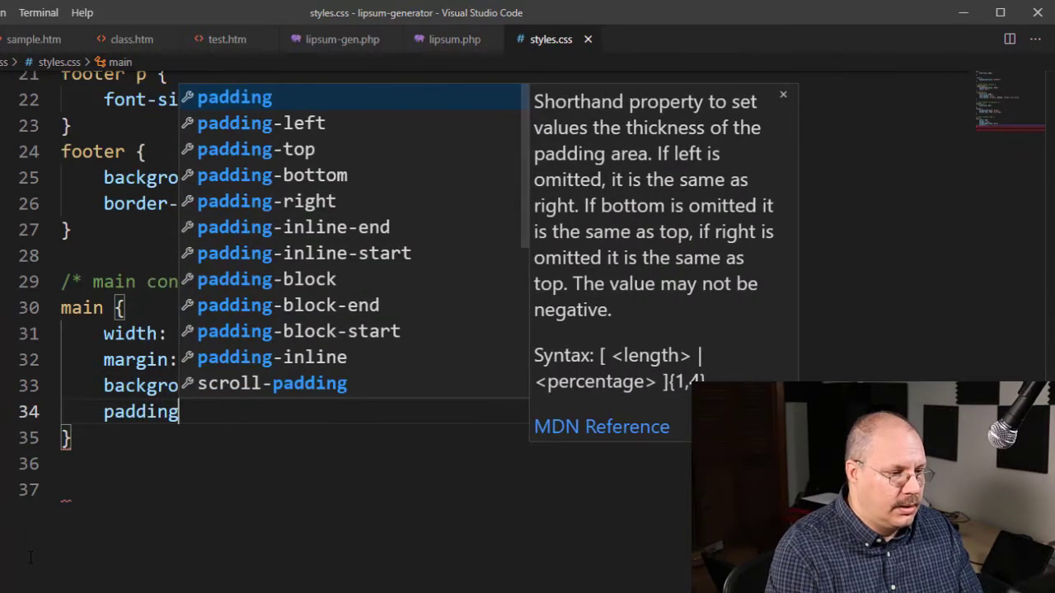
text(: 10)
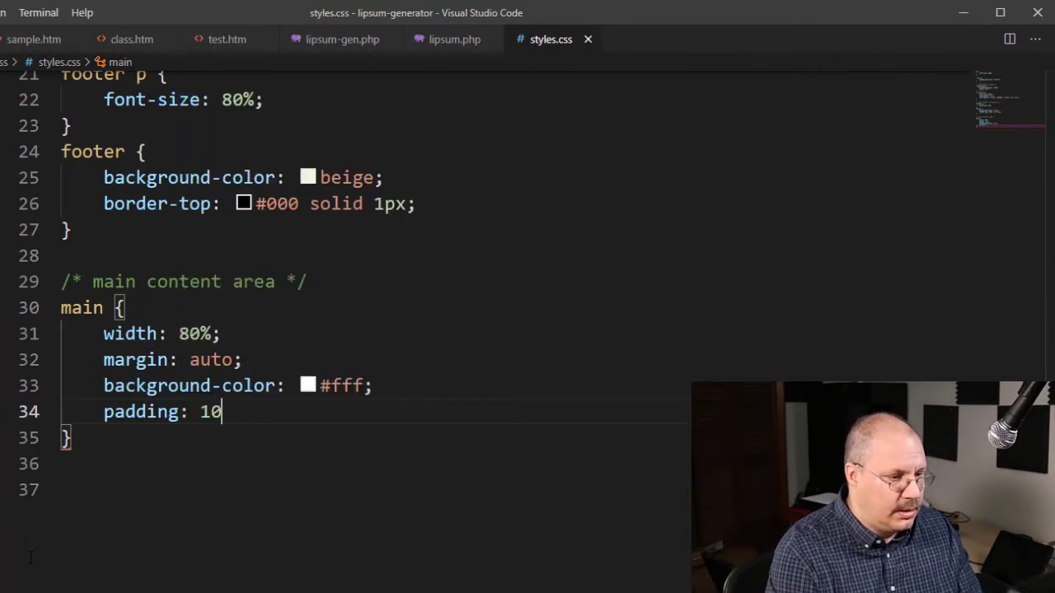
text(px;)
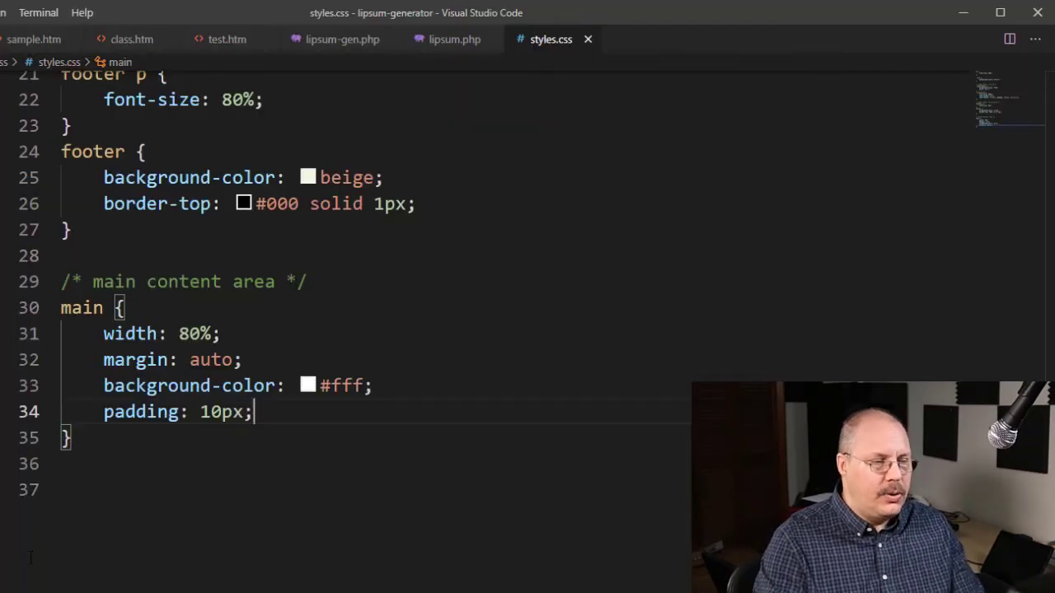
Add max-width: 960px on a new line in the main rule
key(Enter)
text(max-width: ;)
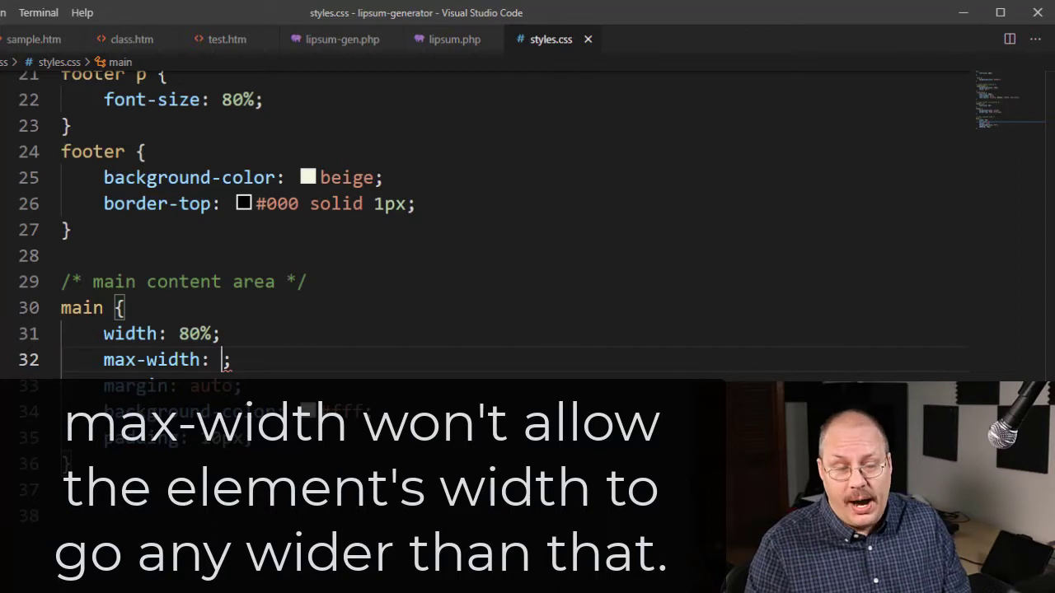
text(960)
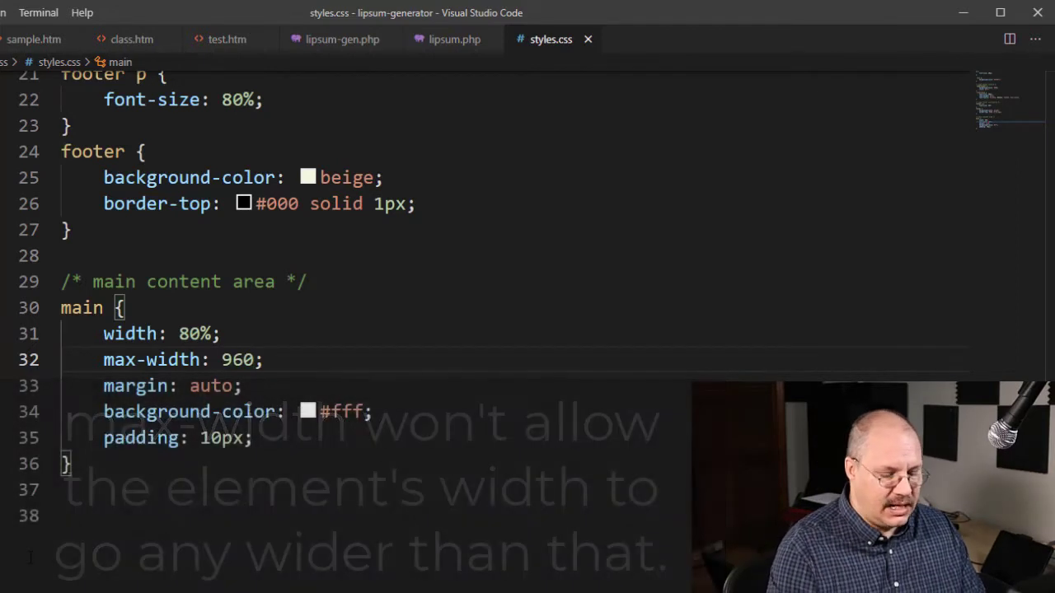
text(px)
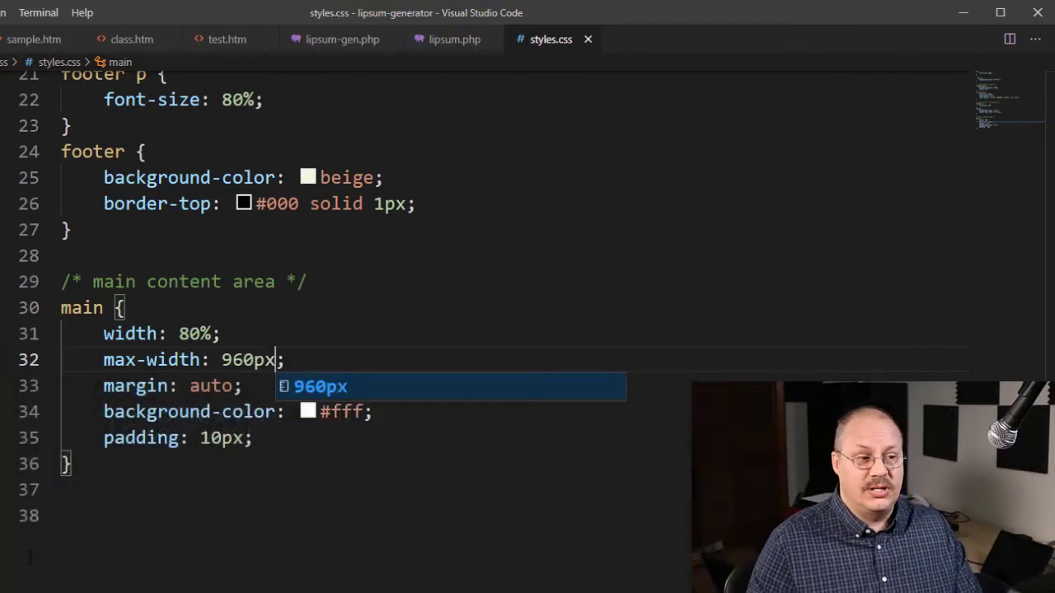